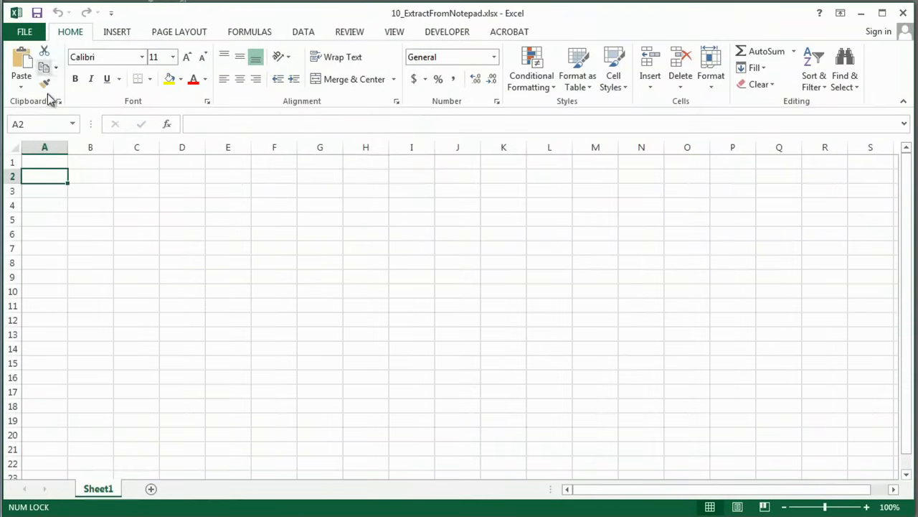
{"action": "mouse_move", "coordinate": [177, 274]}
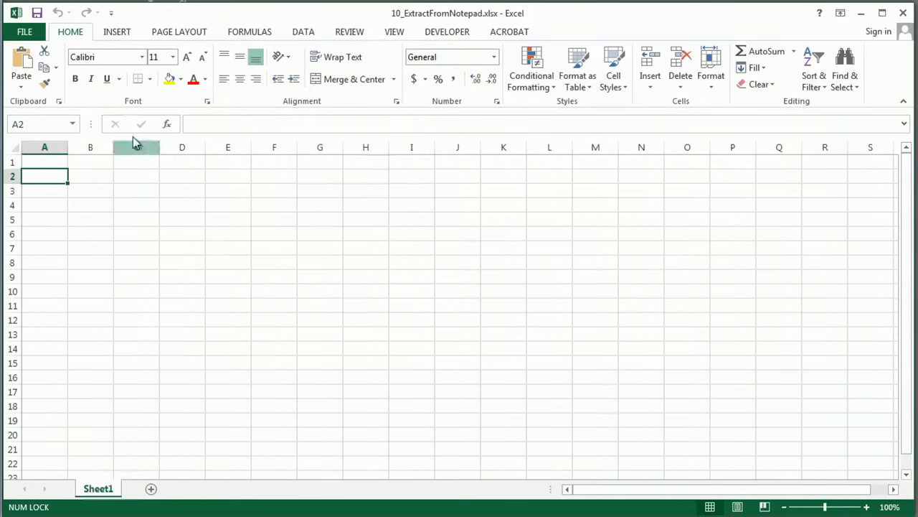
Import 10_ExtractFromNotepad.txt through Data > From Text.
{"action": "left_click", "coordinate": [302, 31]}
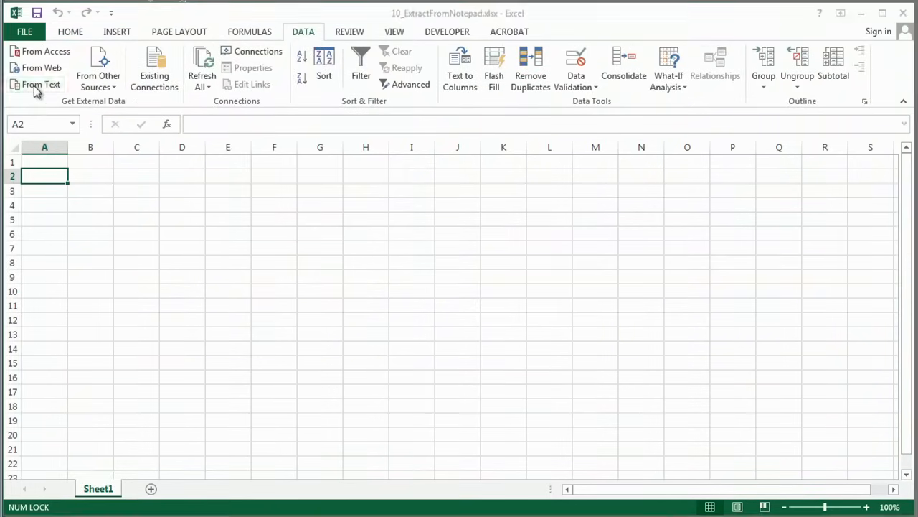
{"action": "left_click", "coordinate": [41, 84]}
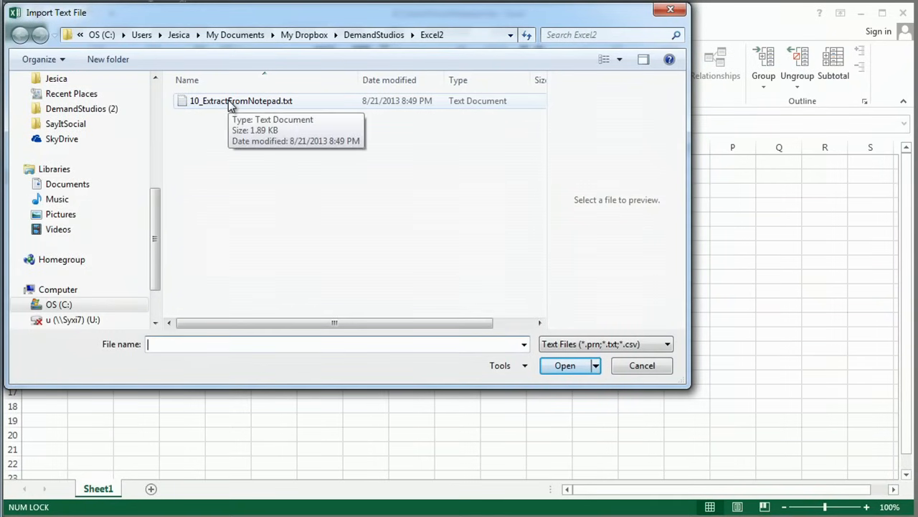
{"action": "left_click", "coordinate": [241, 101]}
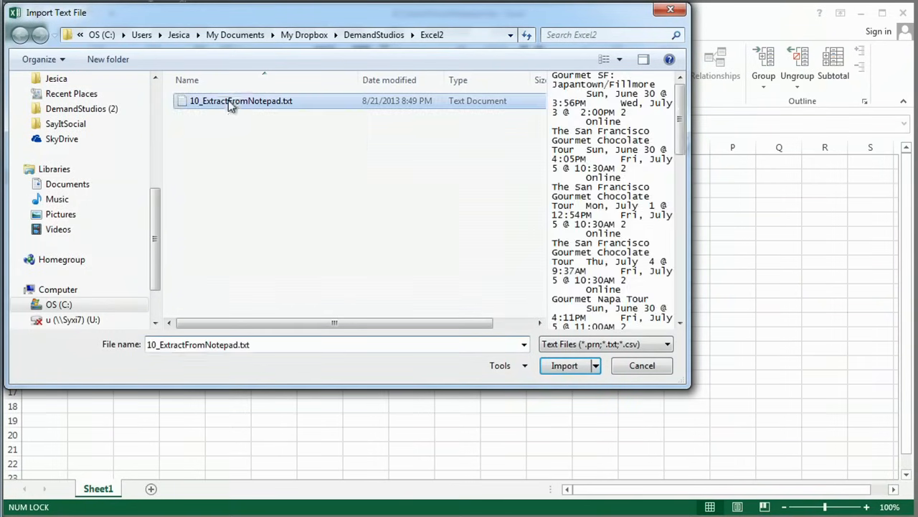
{"action": "left_click", "coordinate": [564, 365]}
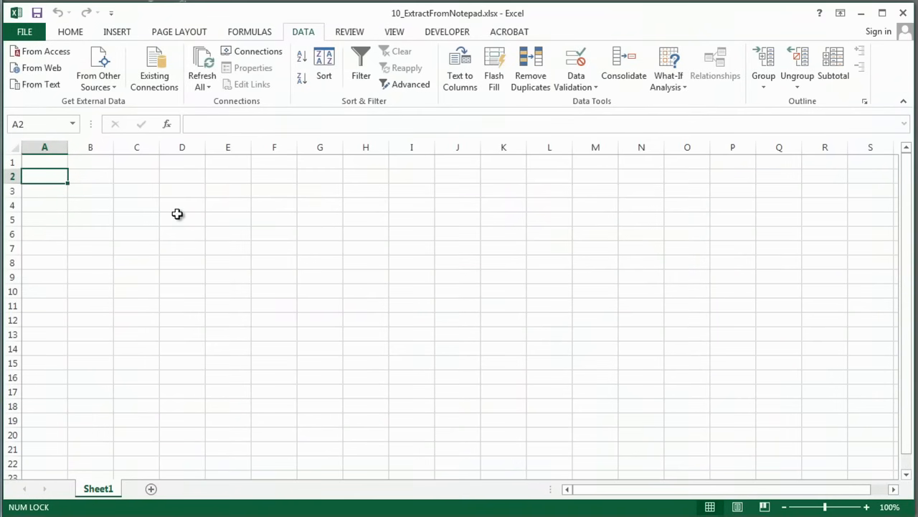
{"action": "left_click", "coordinate": [41, 76]}
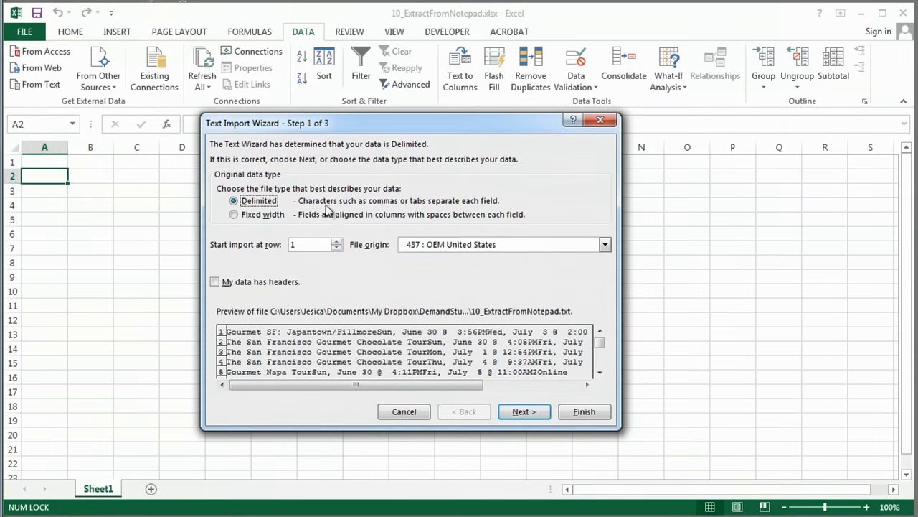
{"action": "mouse_move", "coordinate": [278, 216]}
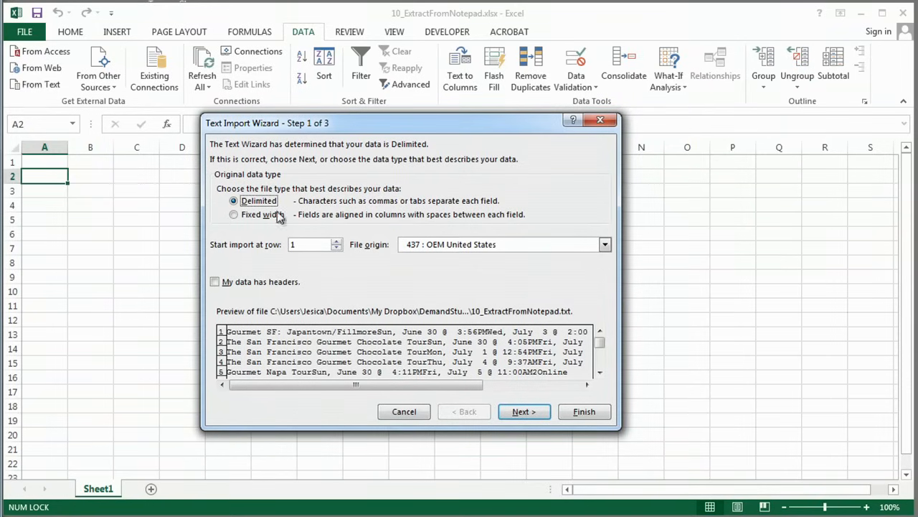
{"action": "mouse_move", "coordinate": [461, 374]}
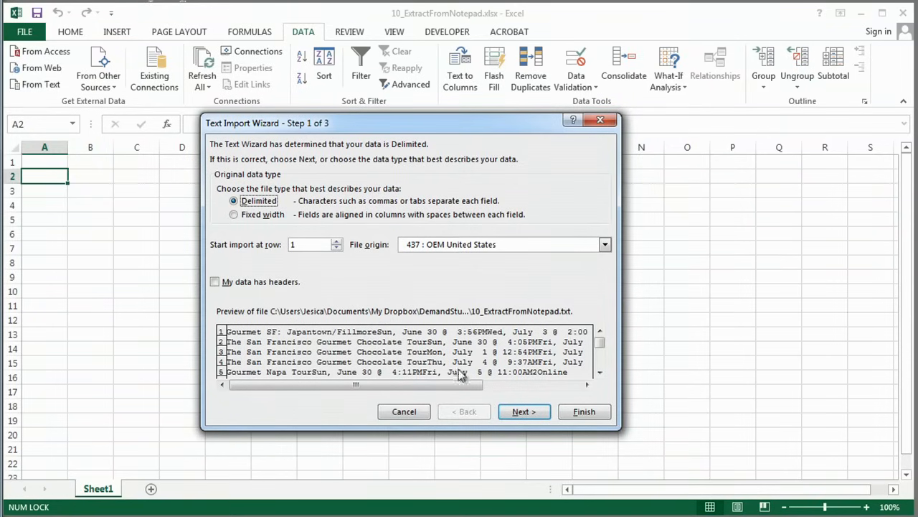
Keep the Delimited file type in wizard step 1 and continue.
{"action": "left_click", "coordinate": [523, 411]}
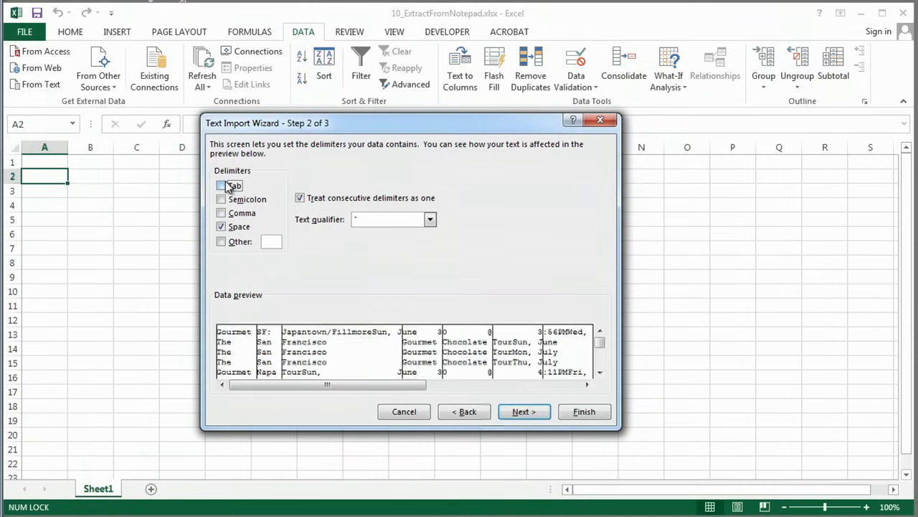
Make Tab the only delimiter, clearing Space and consecutive-delimiter merging.
{"action": "left_click", "coordinate": [221, 185]}
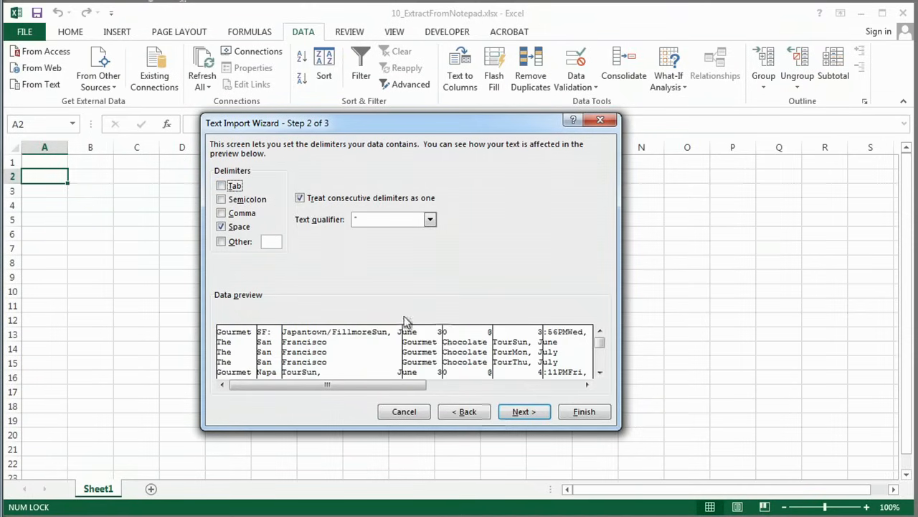
{"action": "left_click", "coordinate": [221, 213]}
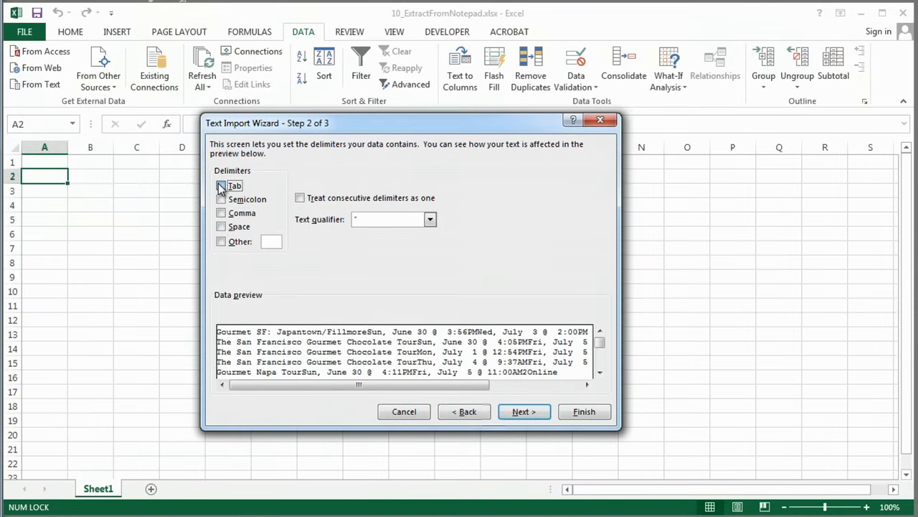
{"action": "left_click", "coordinate": [221, 186]}
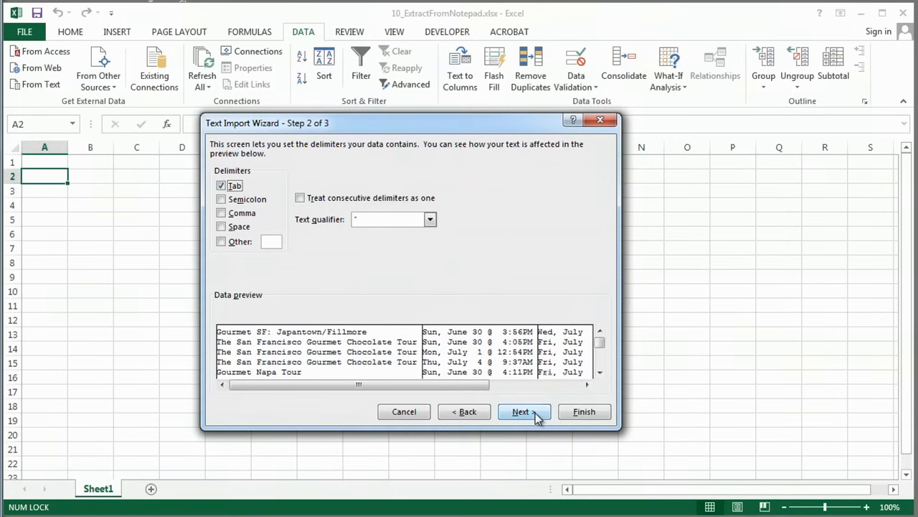
{"action": "left_click", "coordinate": [523, 411]}
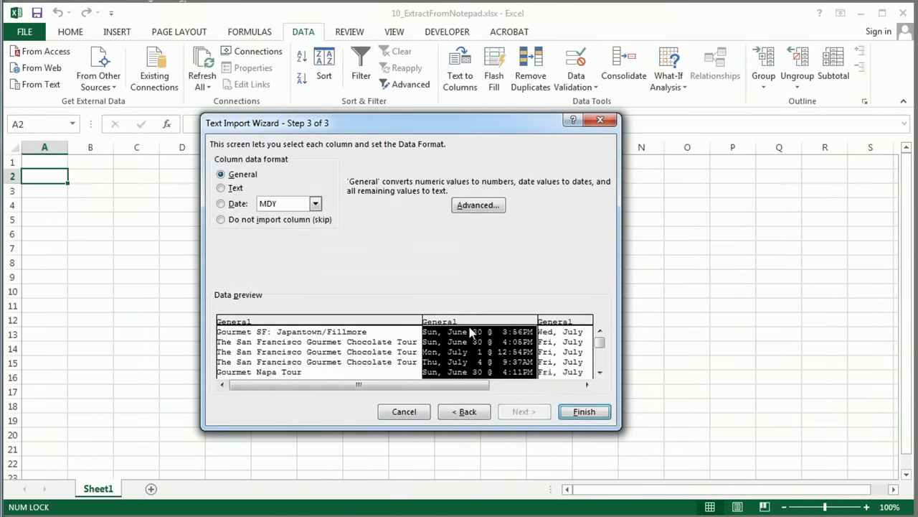
{"action": "mouse_move", "coordinate": [472, 321]}
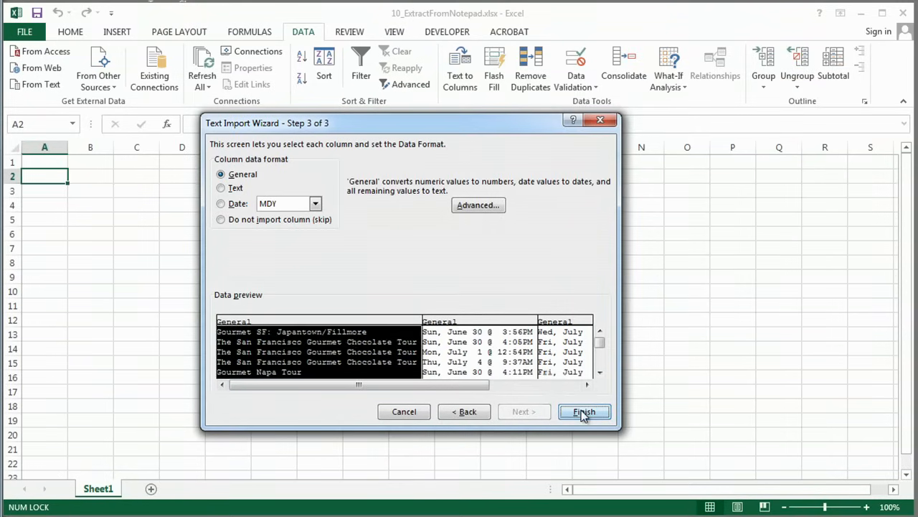
Finish the wizard with all columns left in General format.
{"action": "left_click", "coordinate": [583, 411]}
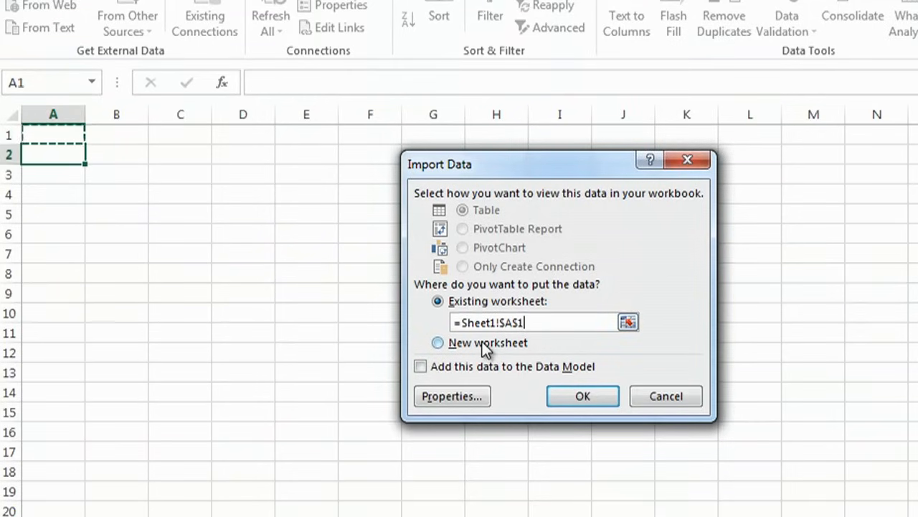
Place the import at Sheet1!$A$1 and check the date in B2.
{"action": "left_click", "coordinate": [582, 397]}
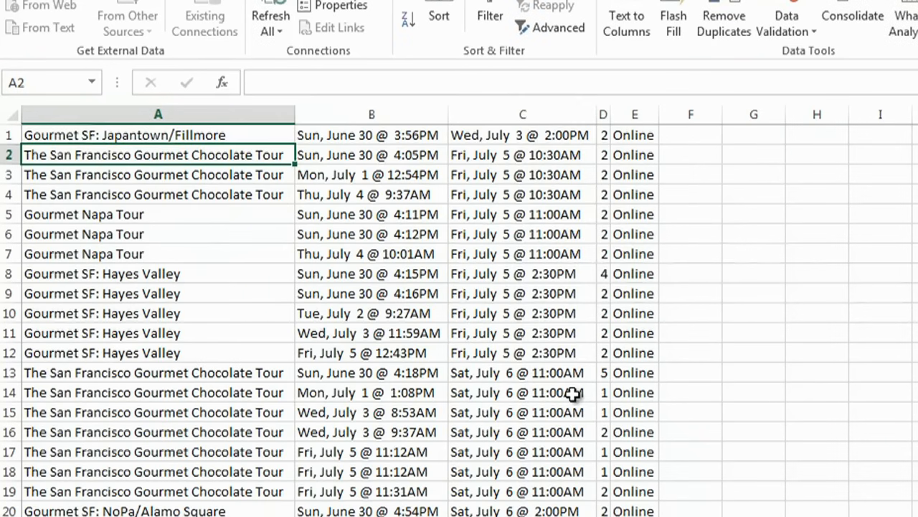
{"action": "left_click", "coordinate": [371, 154]}
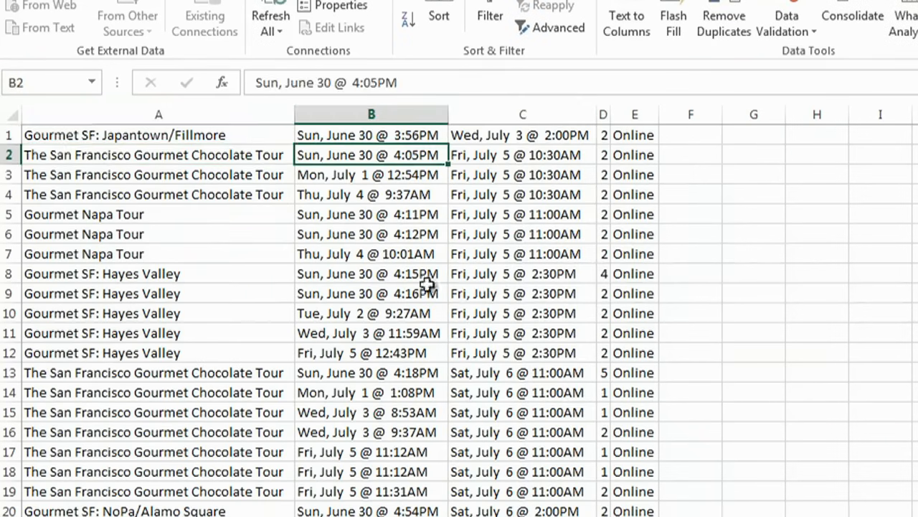